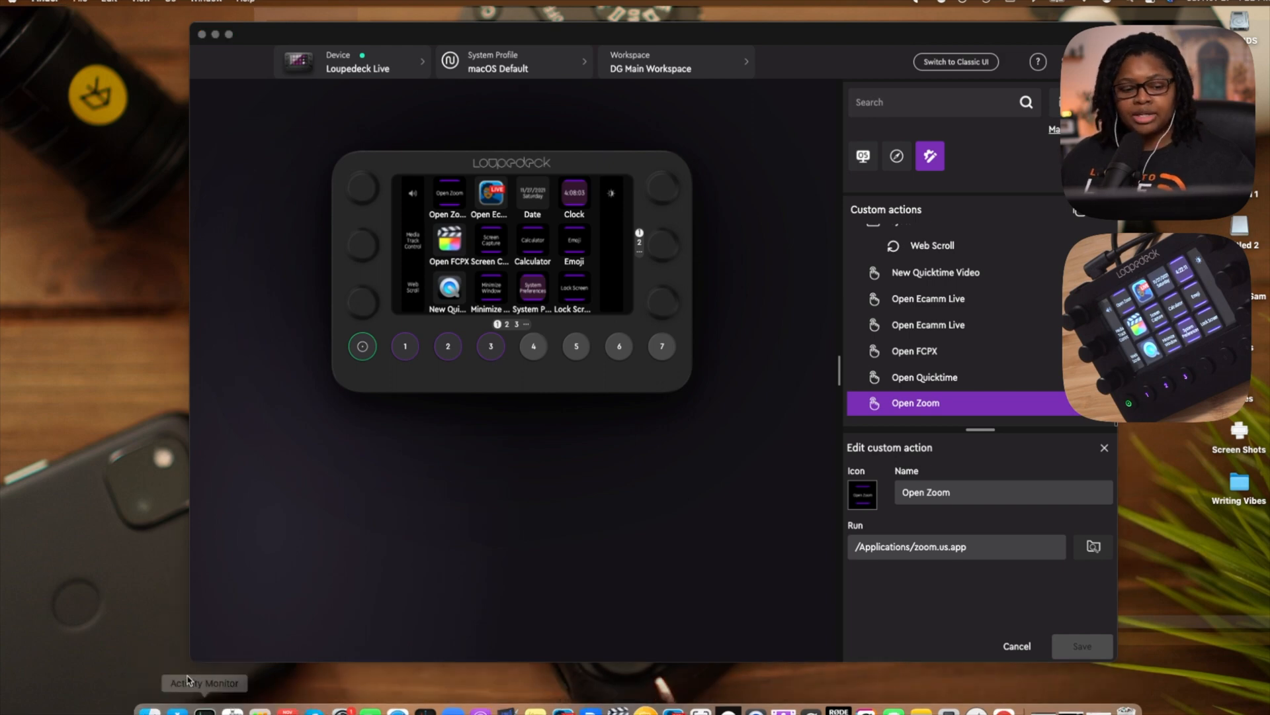
Step: Open a new Finder window showing the Applications folder with zoom.us
click(1093, 546)
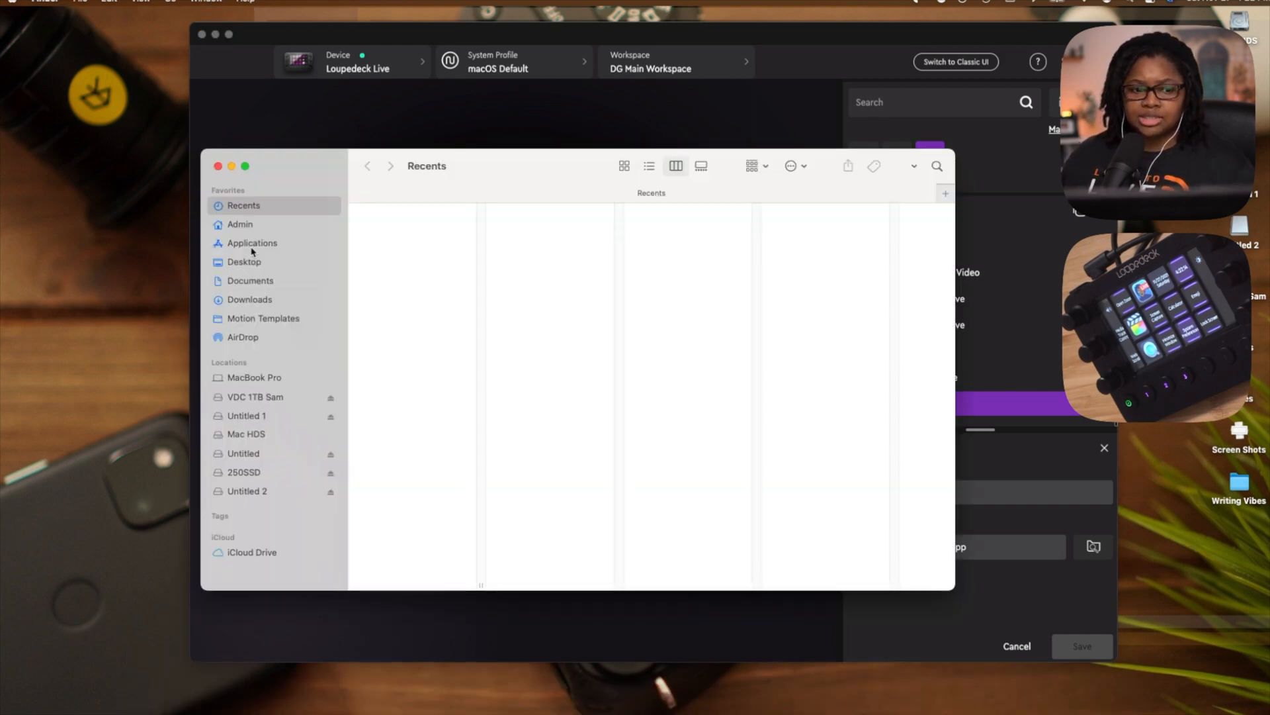
click(253, 243)
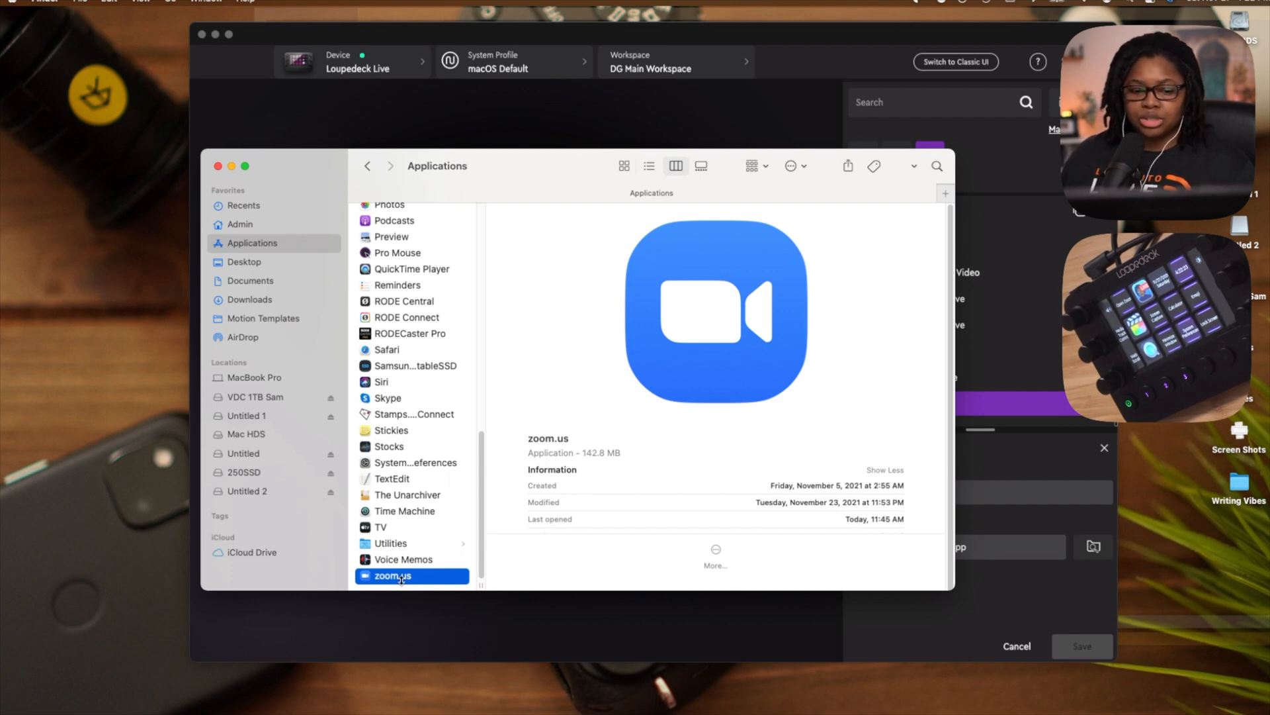
Step: Show zoom.us package contents and open Contents > Resources to ZPLogo.icns
right_click(402, 576)
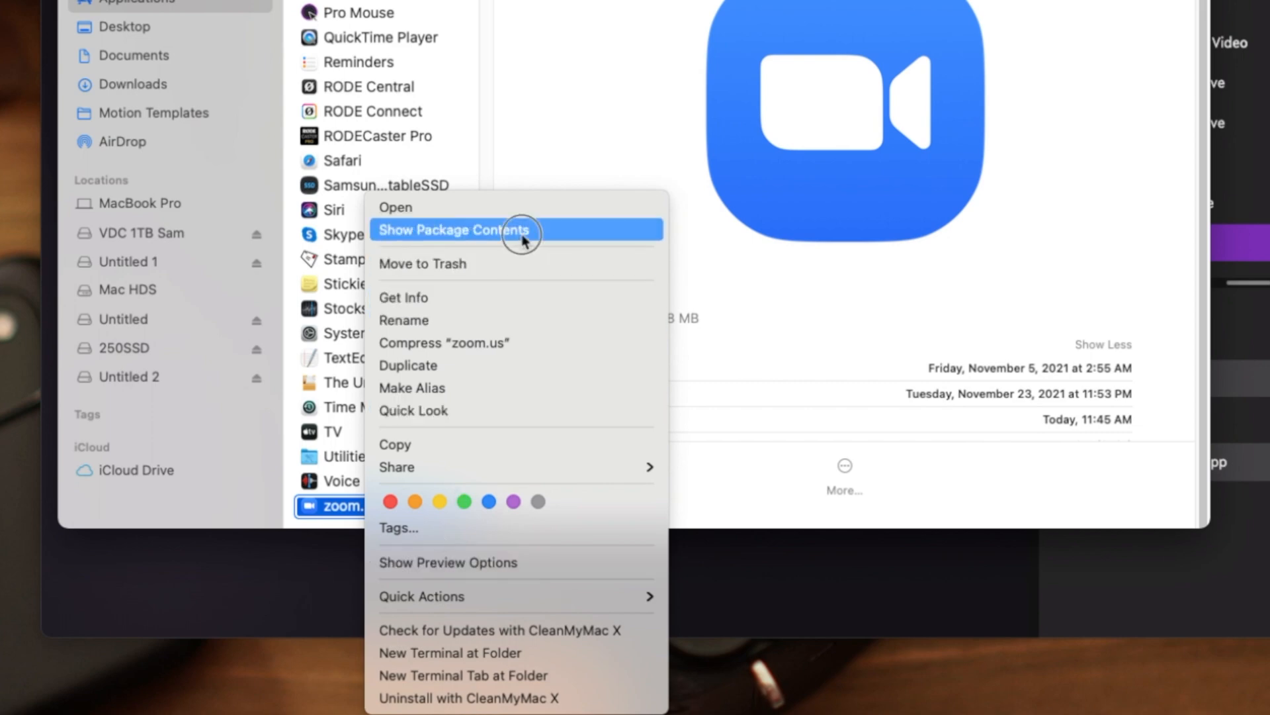
click(453, 229)
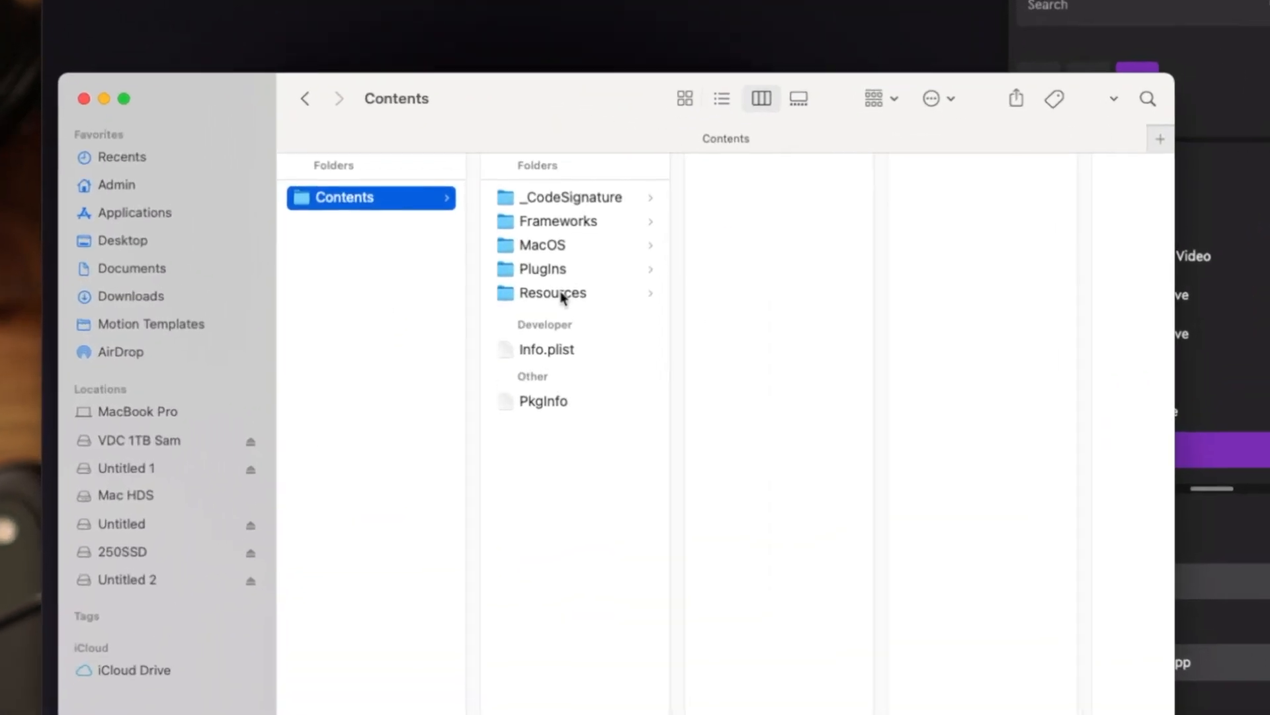
click(552, 292)
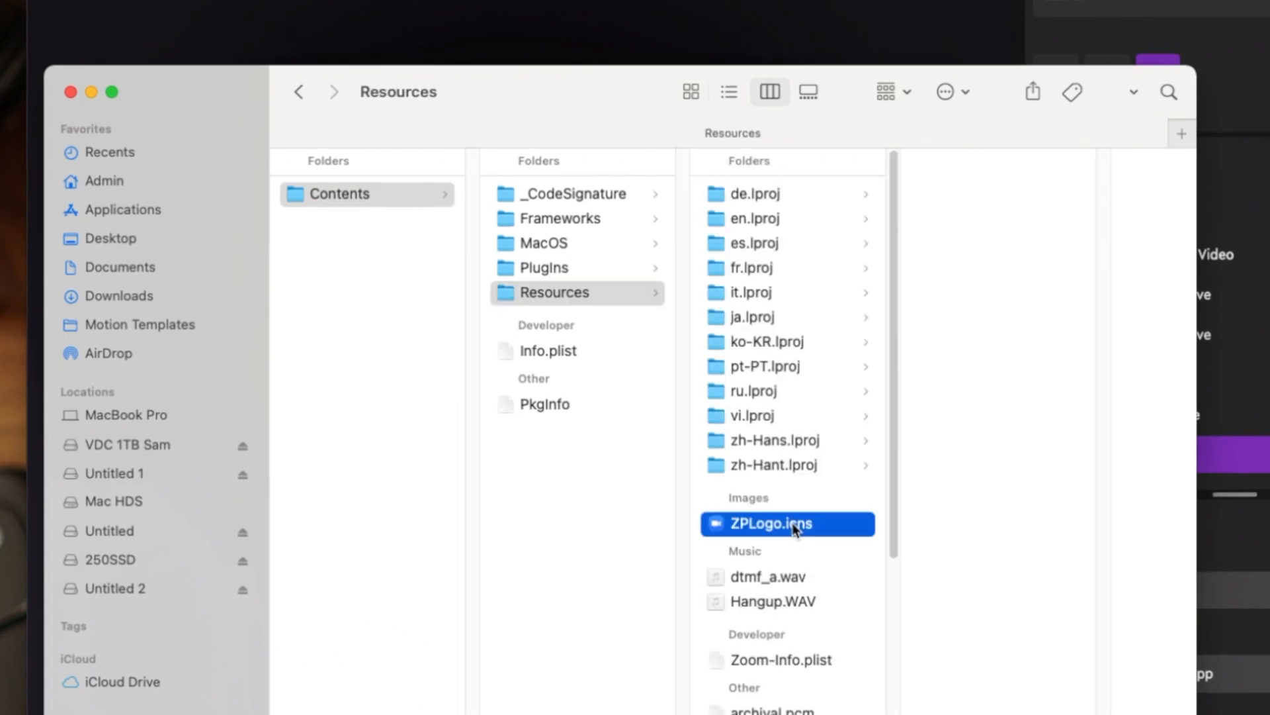
Step: Open ZPLogo.icns in Preview and scroll through its icon sizes
click(788, 523)
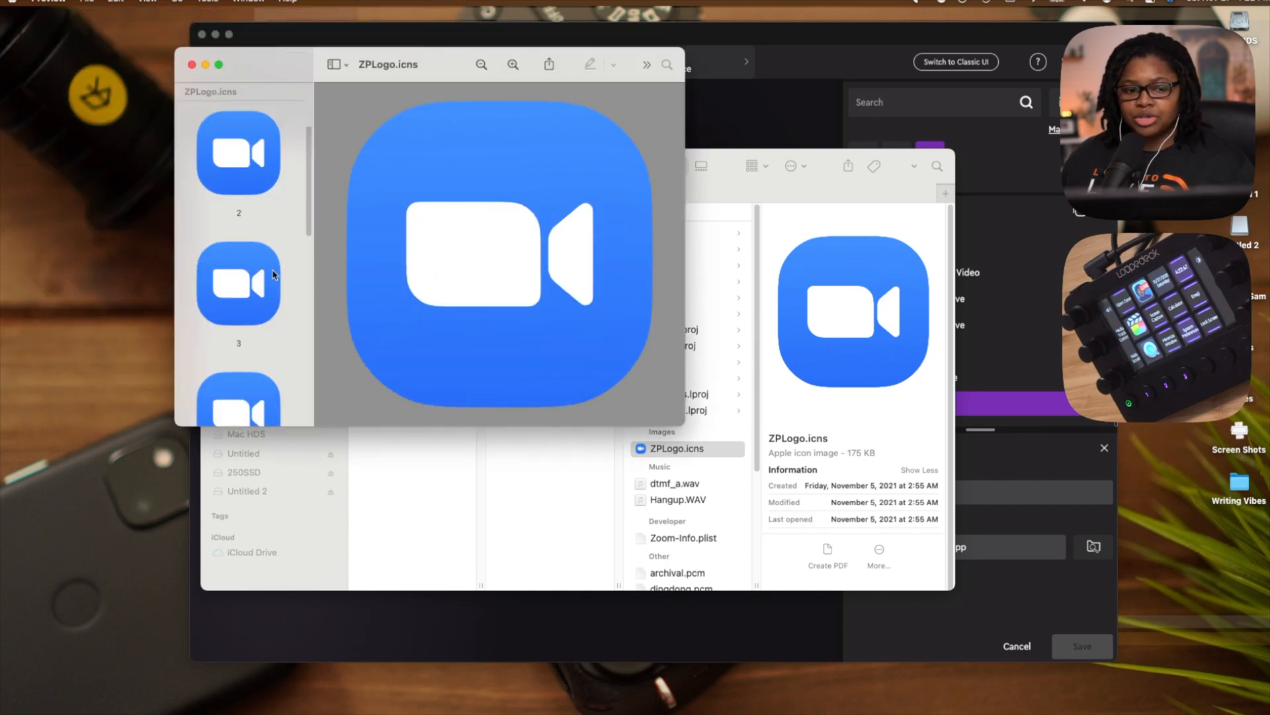
scroll(down, 3)
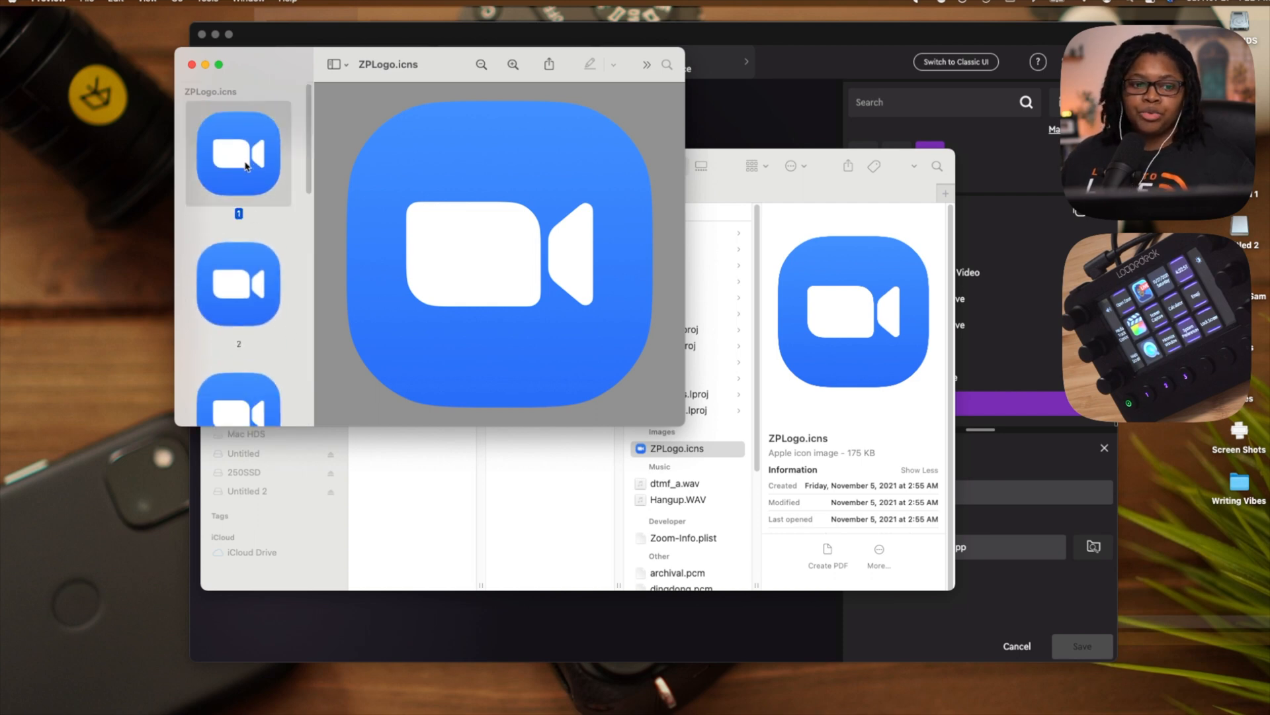
Step: Export the first logo image as PNG 'Zoom Logo' to the Desktop
right_click(247, 167)
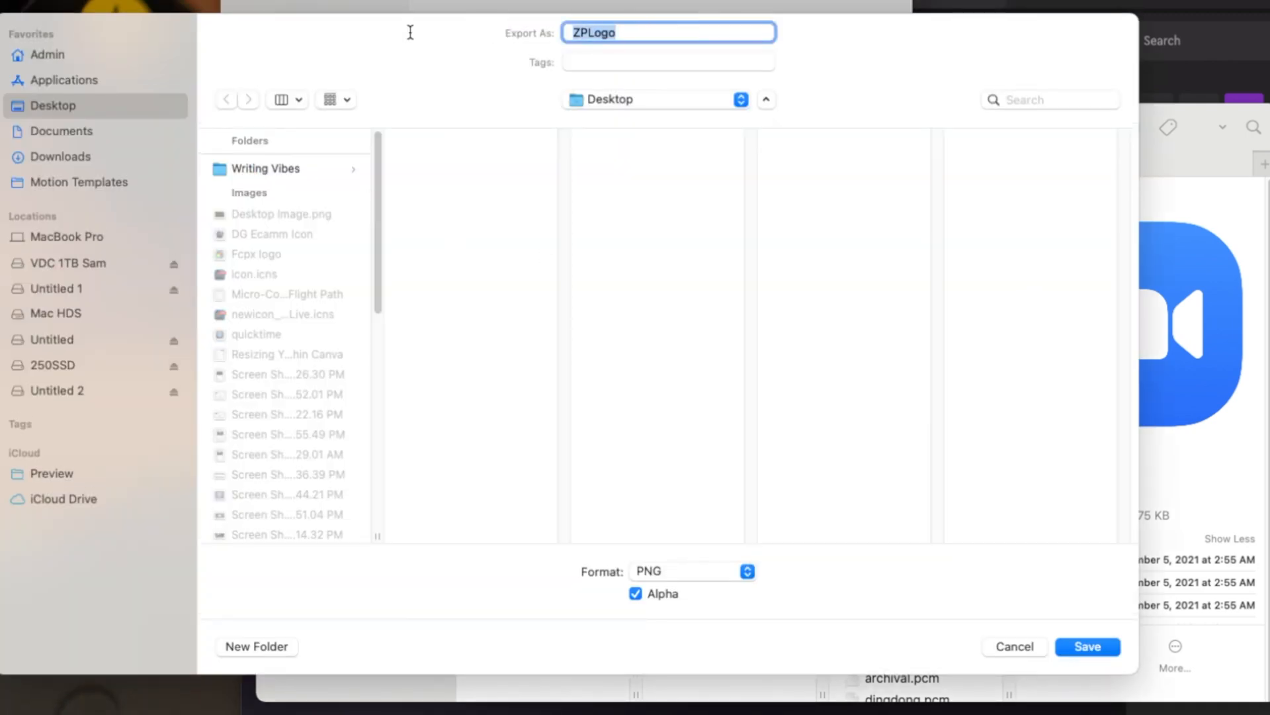
text(Zoom)
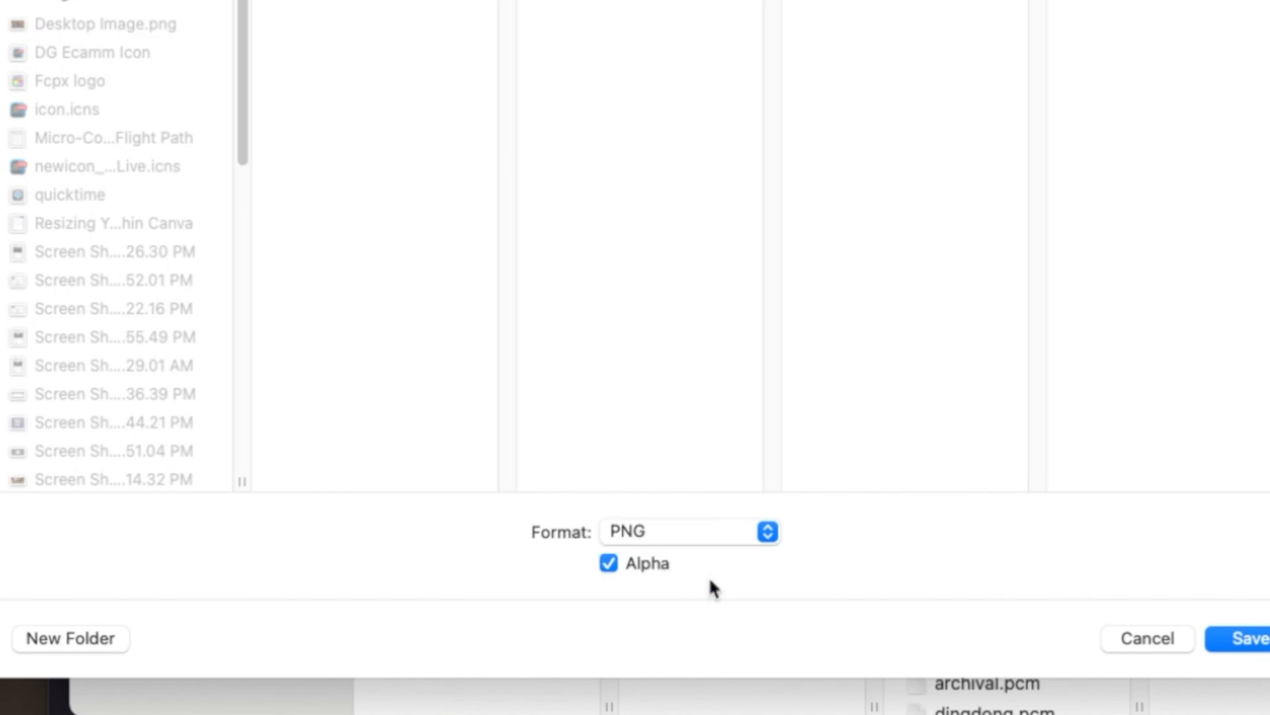
mouse_move(819, 586)
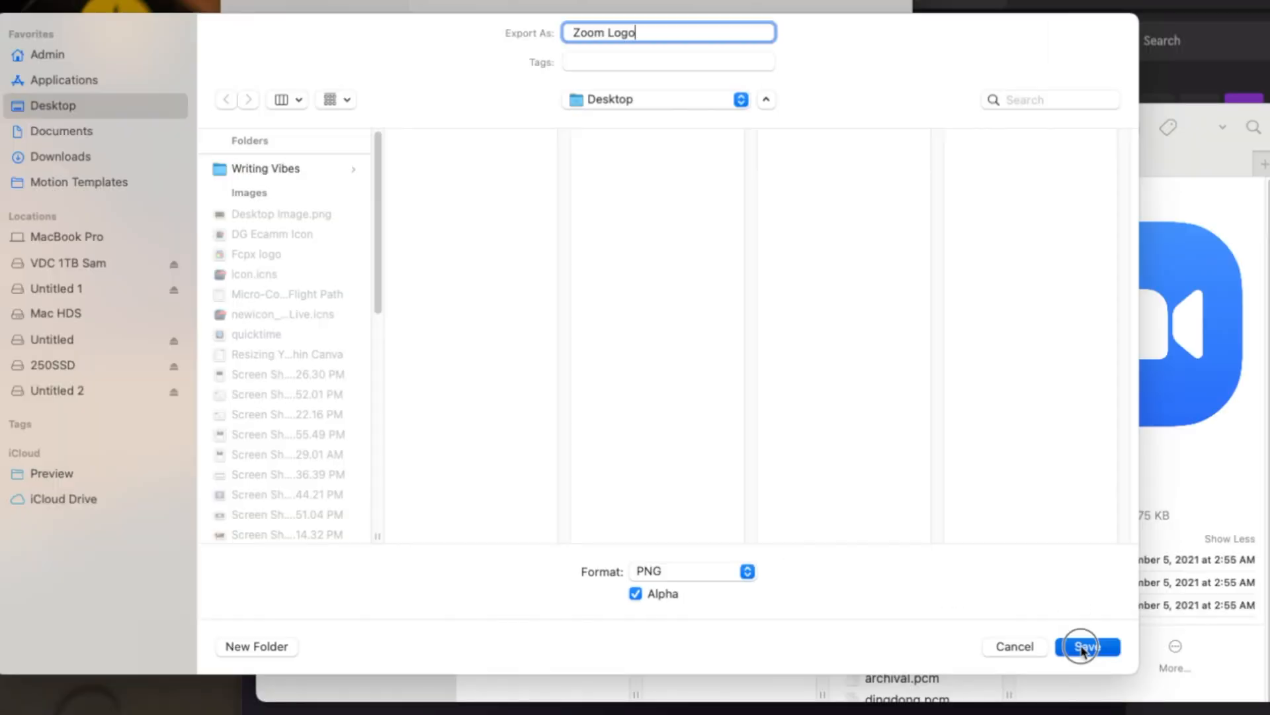
click(1088, 647)
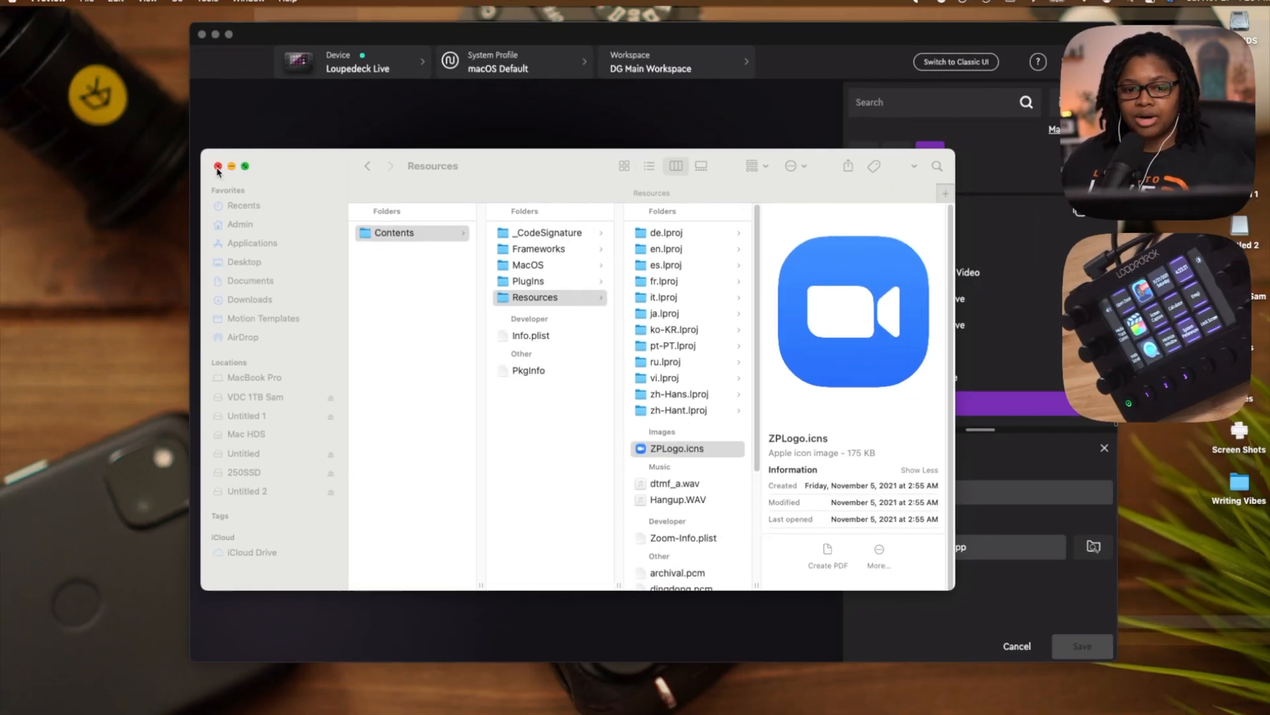
Step: Close Finder and open the Icon Editor for the Open Zoom action
click(218, 166)
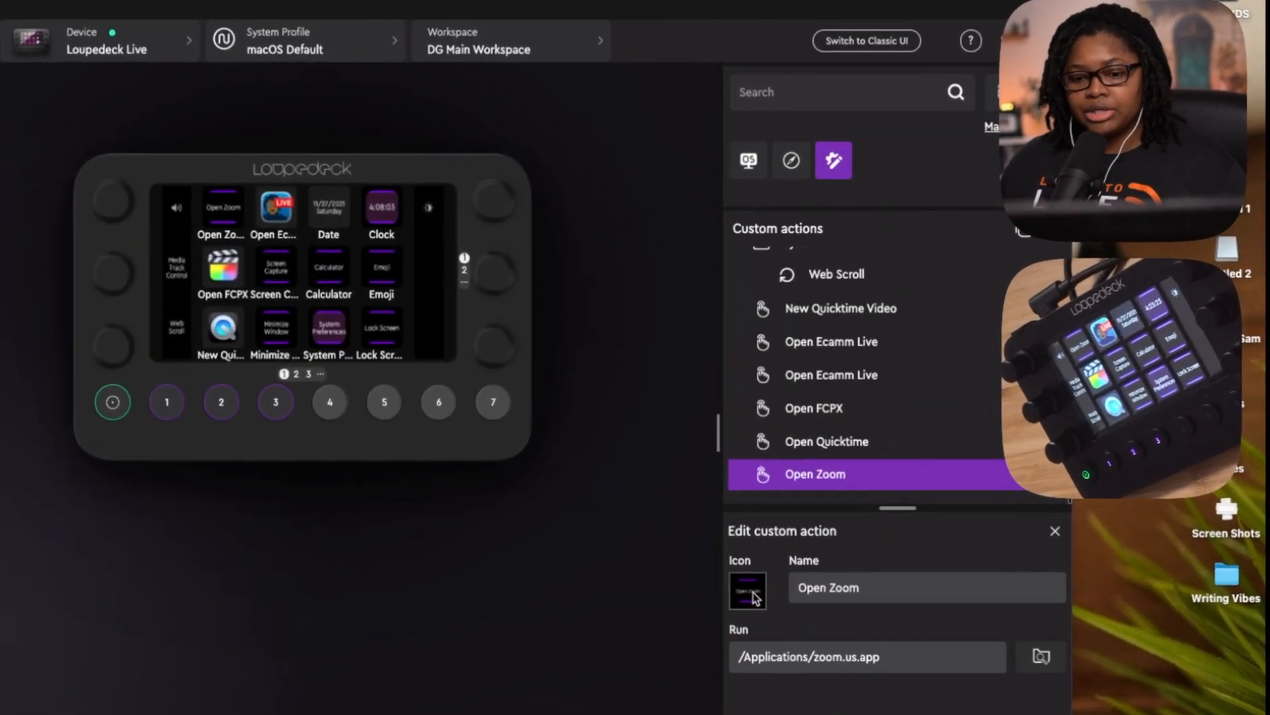
click(748, 590)
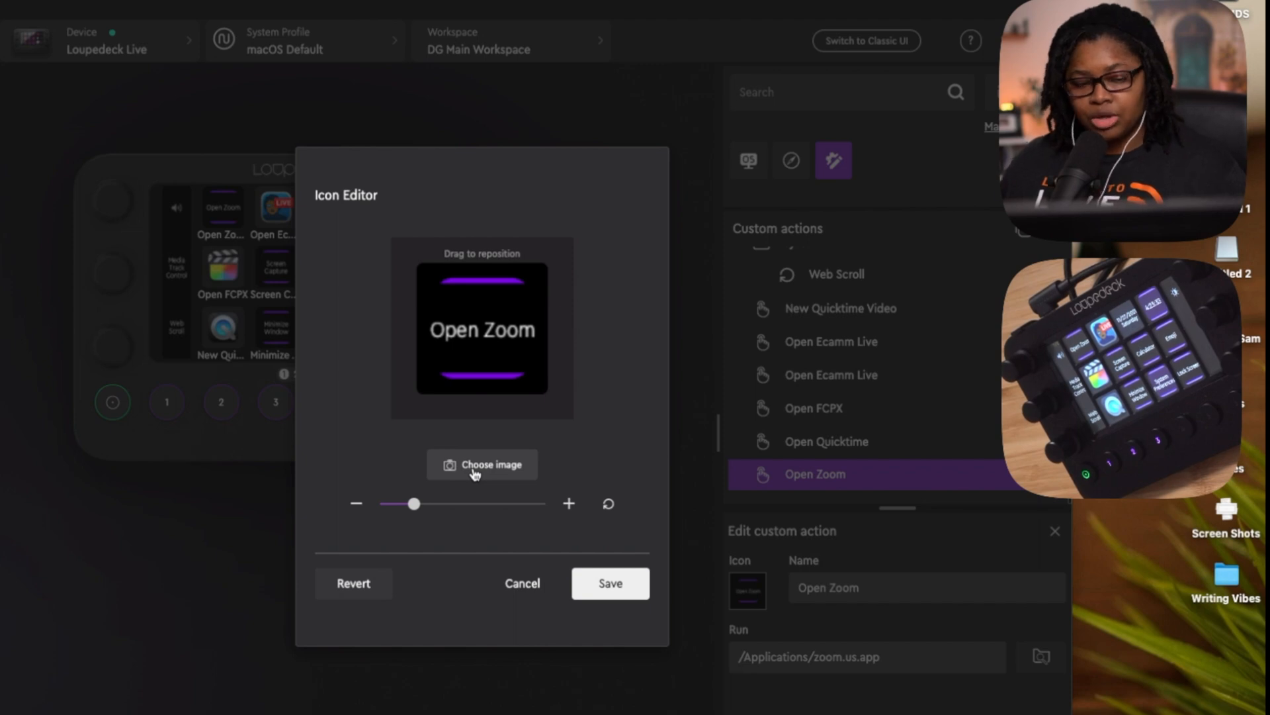
Step: Choose the Zoom Logo image from the Desktop as the icon image
click(482, 465)
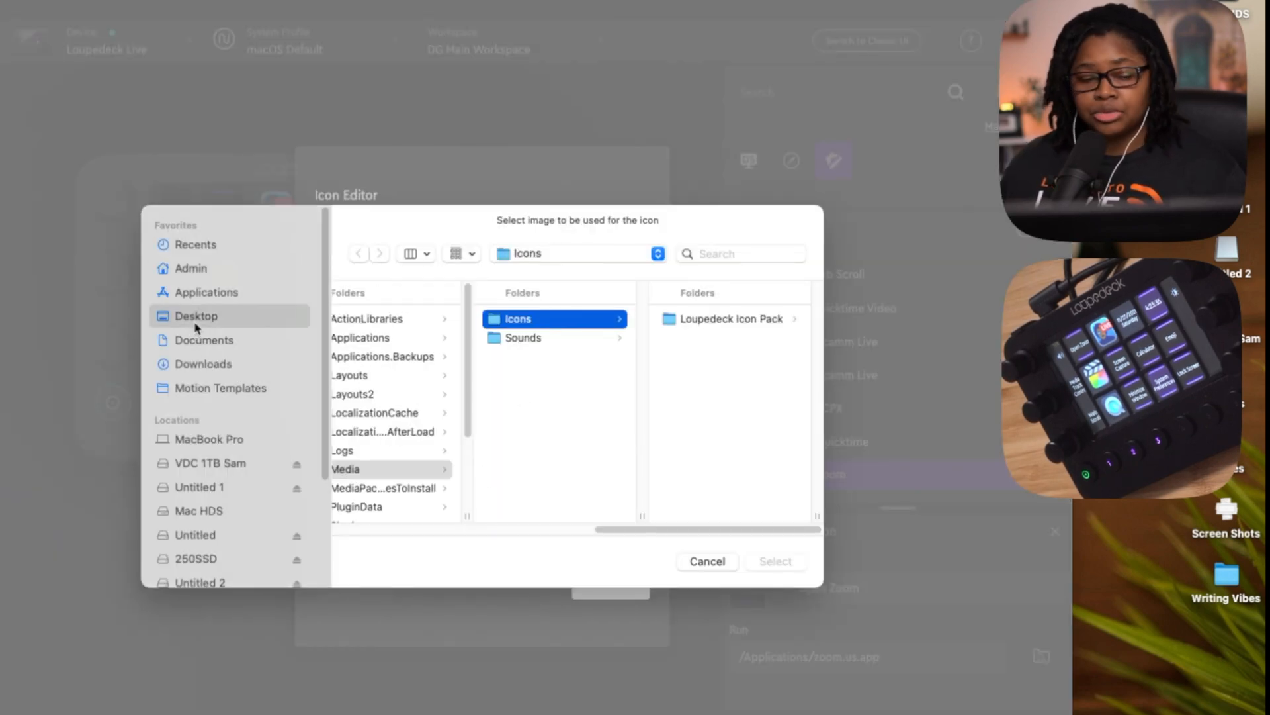
click(196, 316)
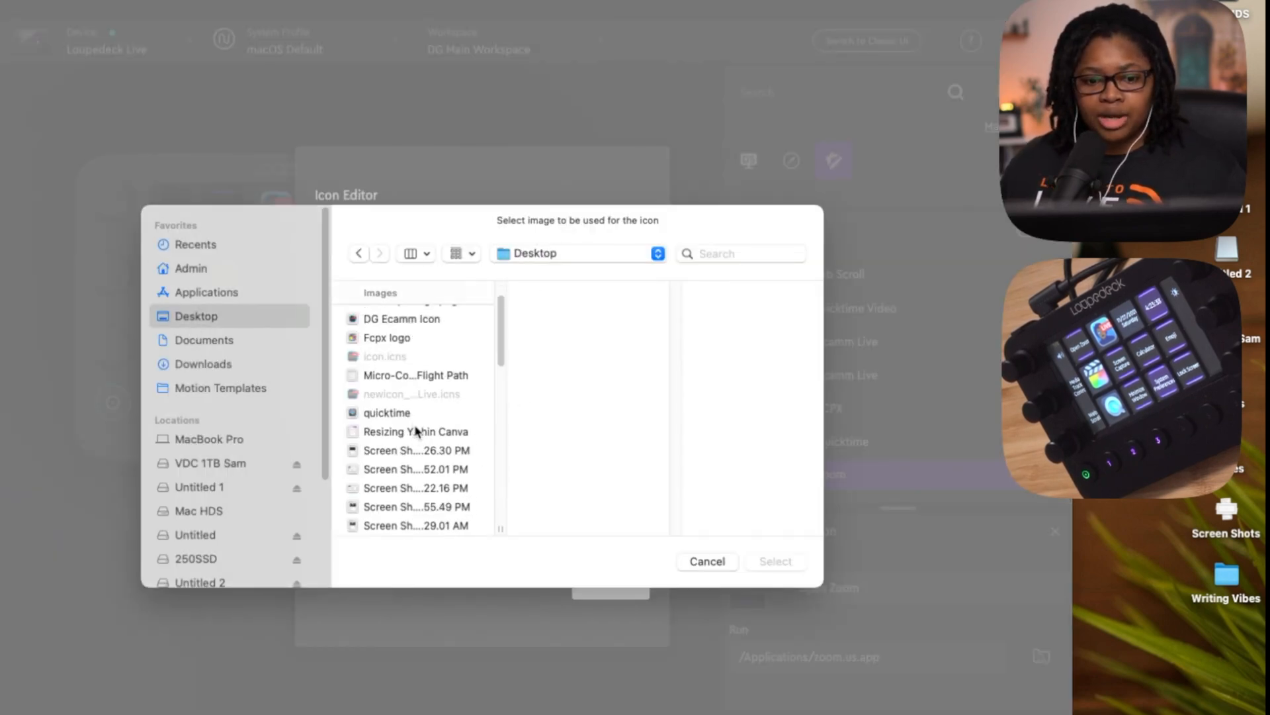
scroll(down, 3)
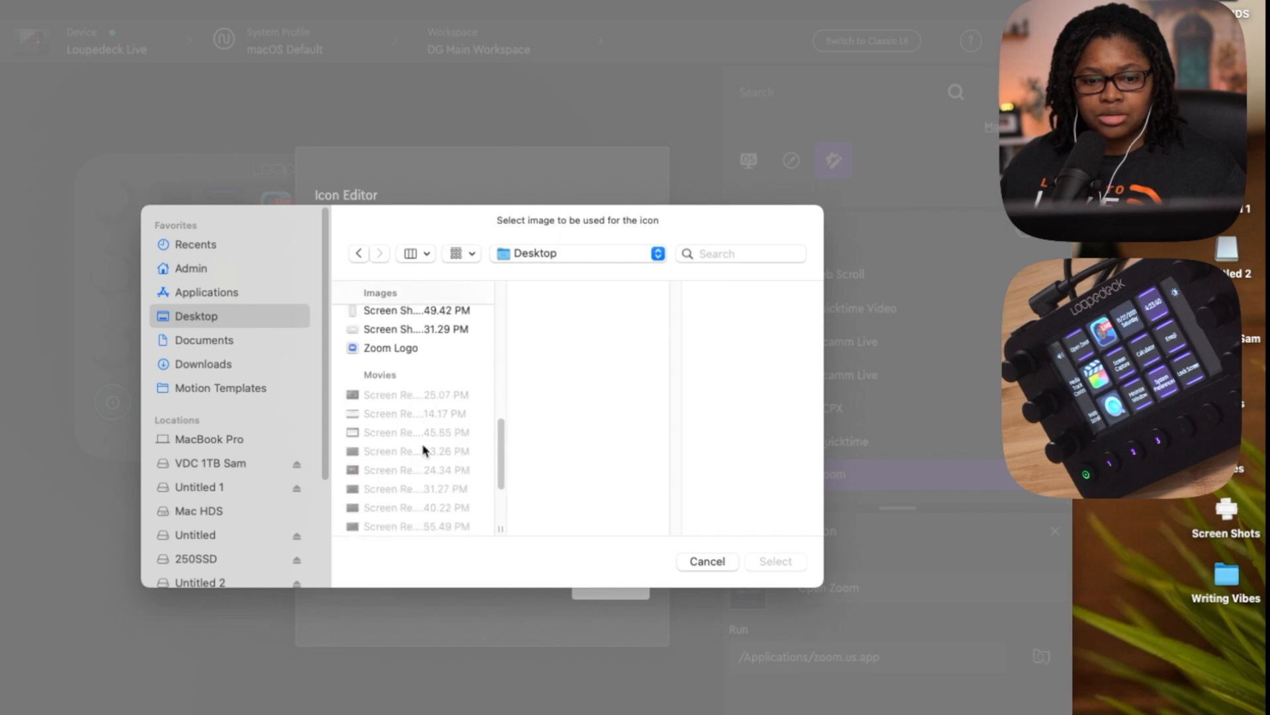
click(390, 348)
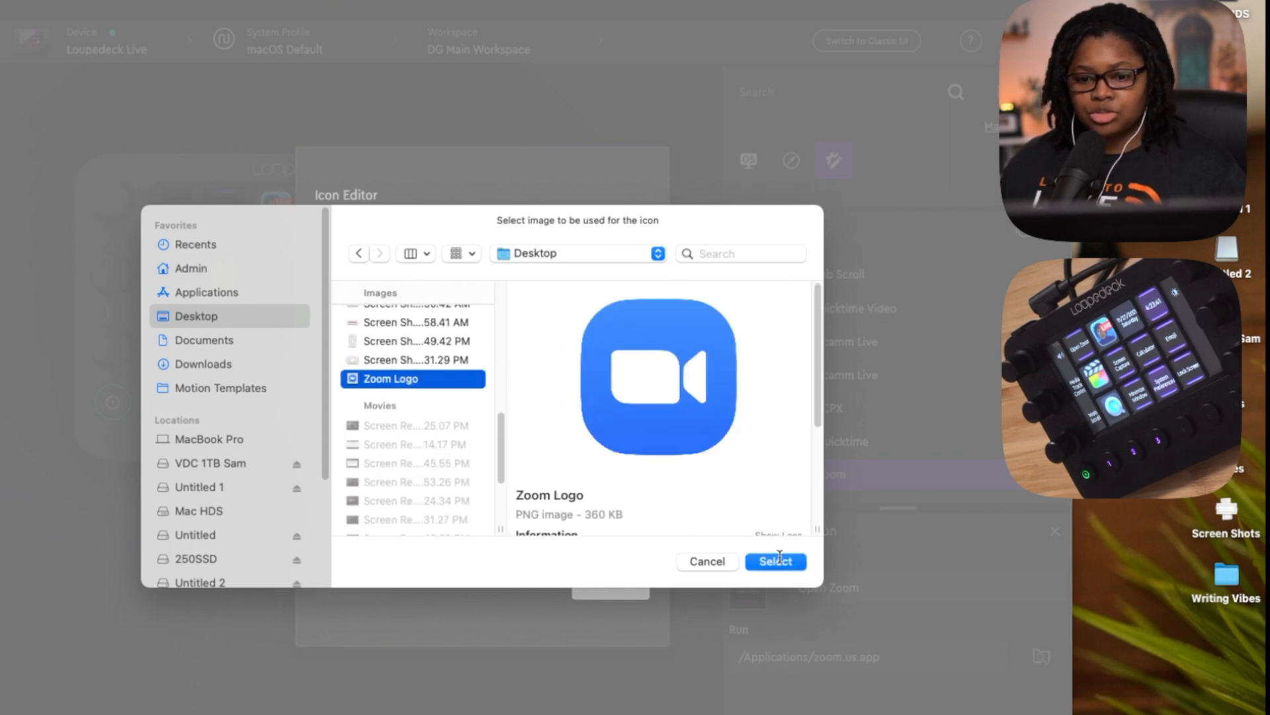
click(775, 561)
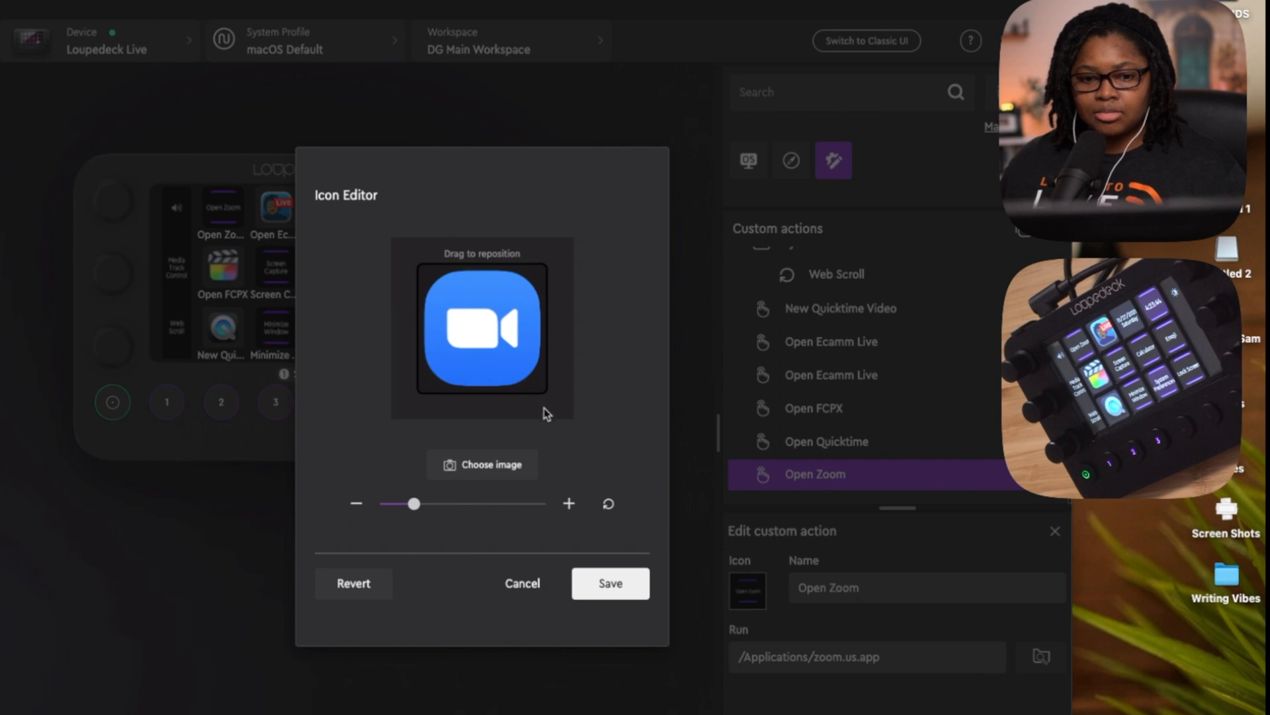
Step: Save the Zoom logo icon to the Open Zoom button
click(610, 583)
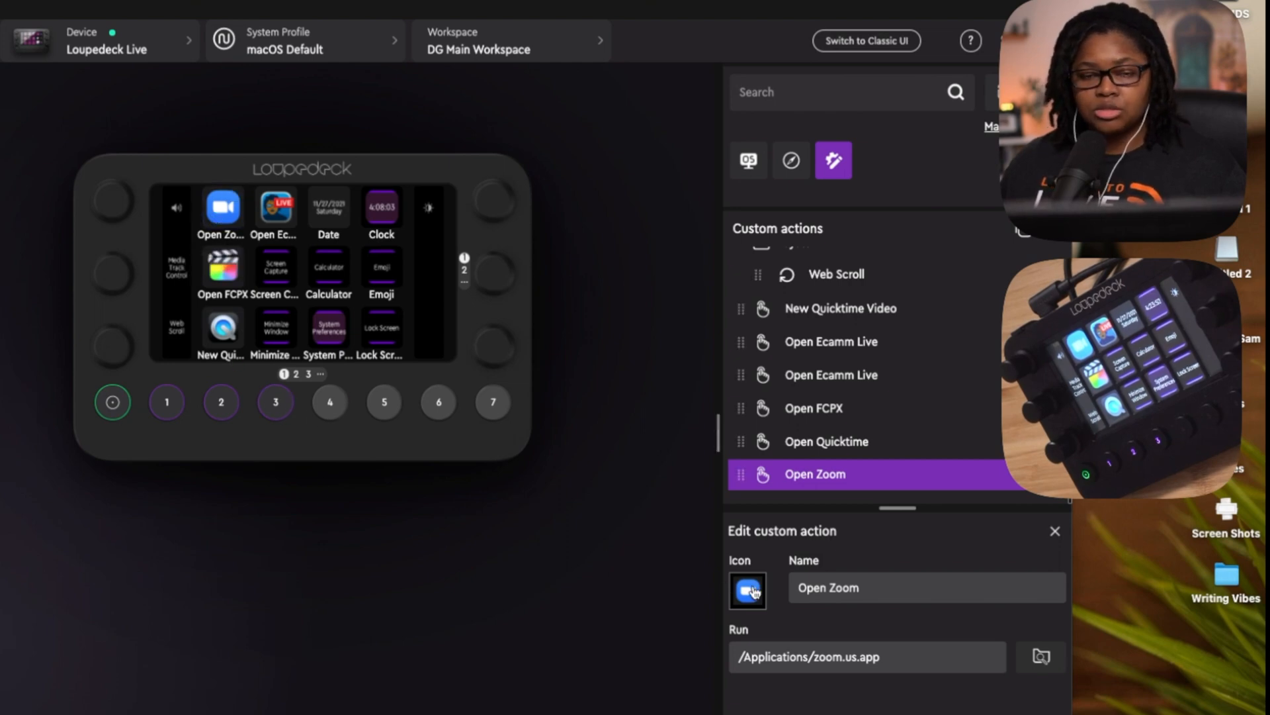
Step: Reopen the Icon Editor, enlarge the Zoom logo with the slider, and save
click(748, 591)
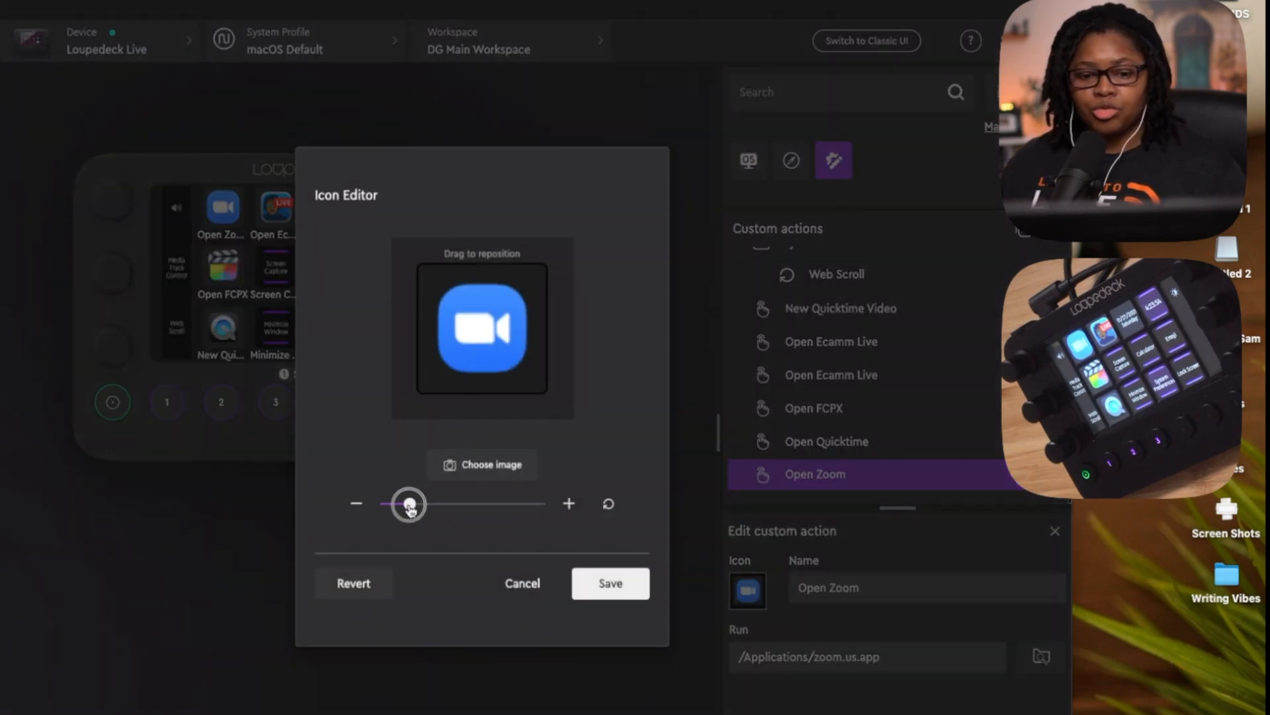
drag(409, 503, 404, 506)
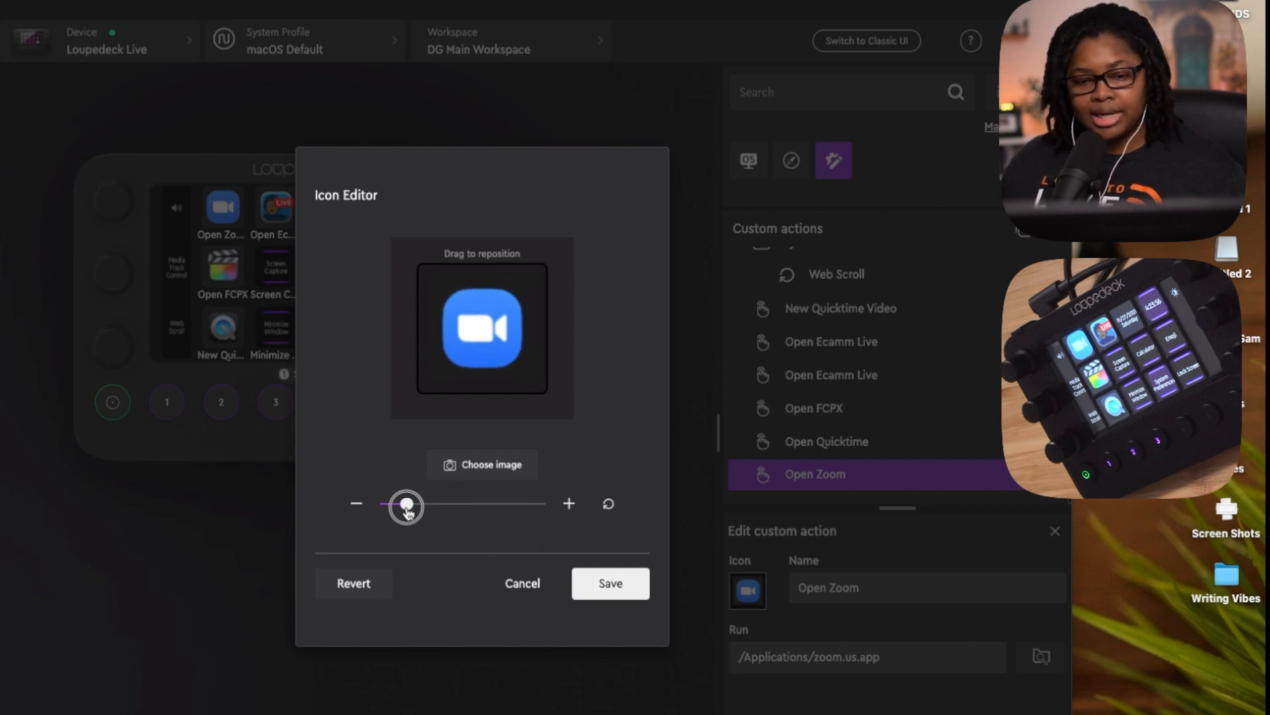
drag(405, 504, 415, 505)
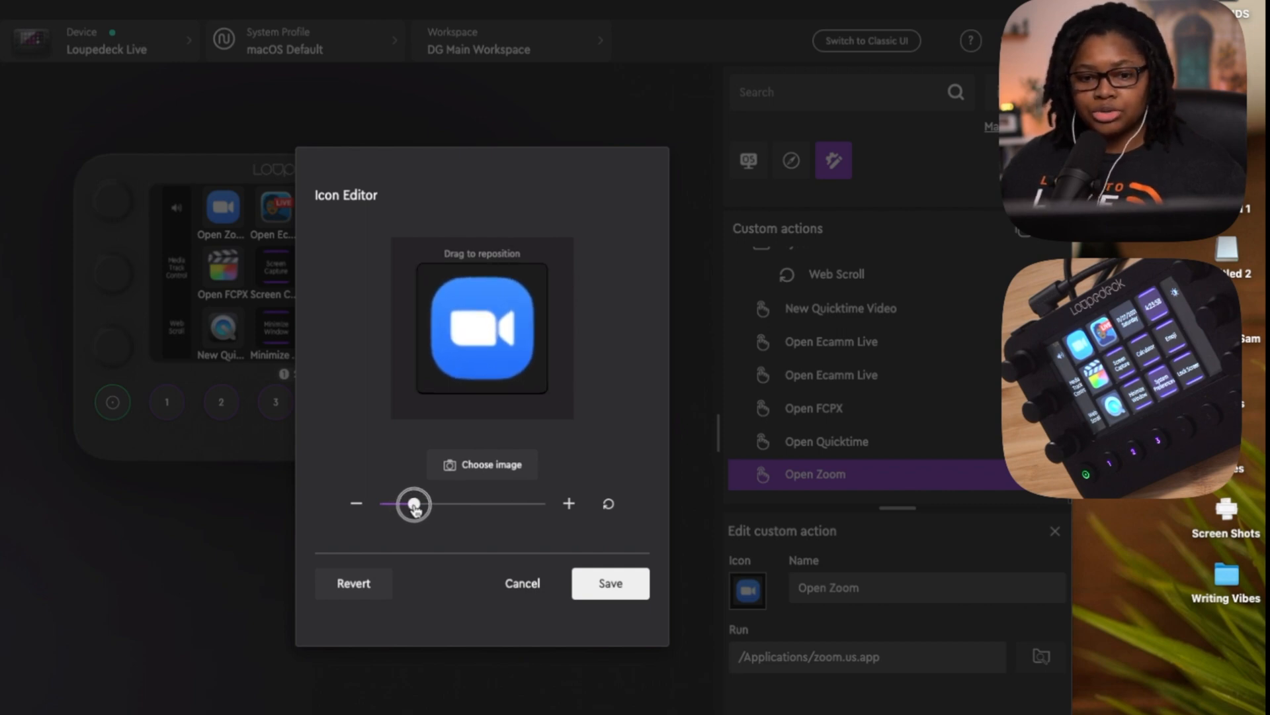
click(610, 582)
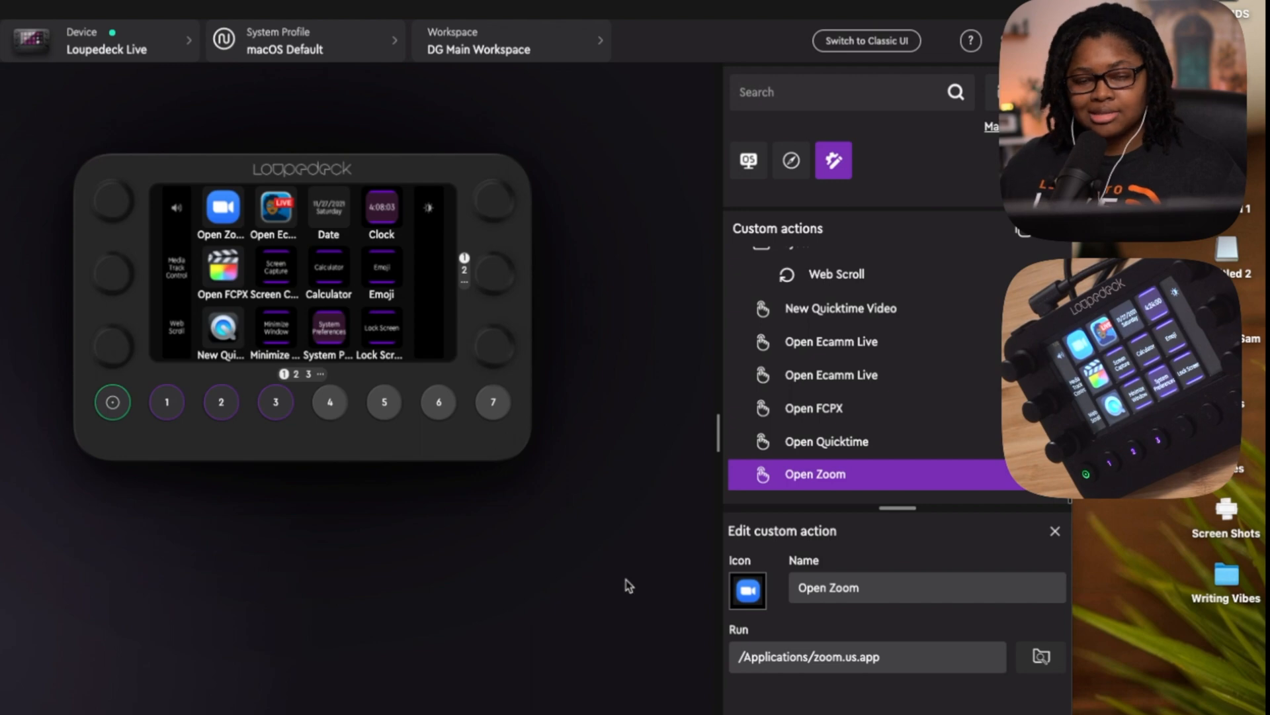